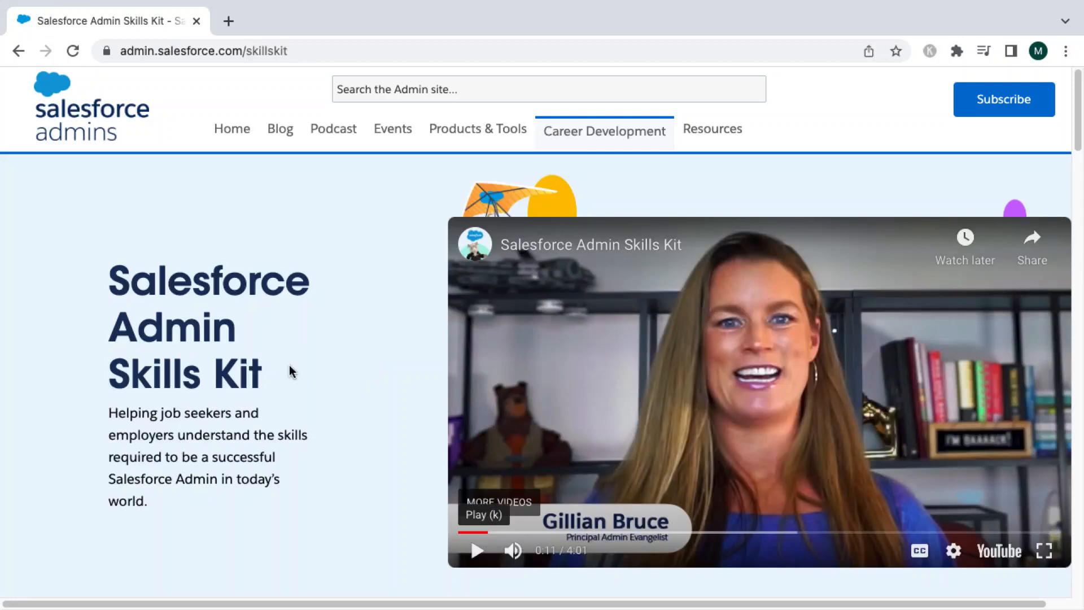
mouse_move(249, 355)
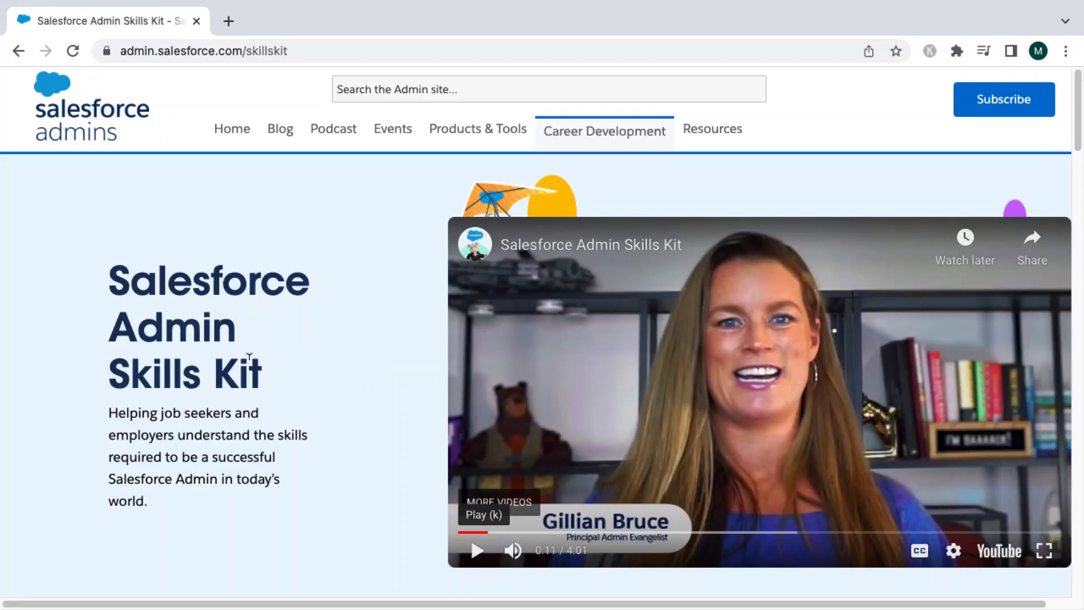
mouse_move(146, 68)
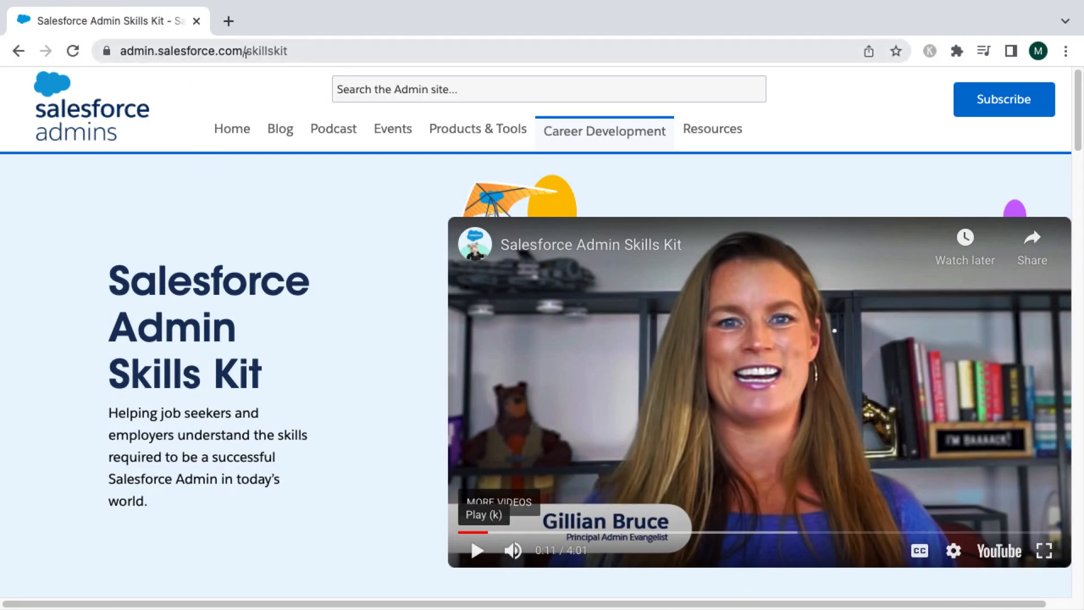
mouse_move(313, 254)
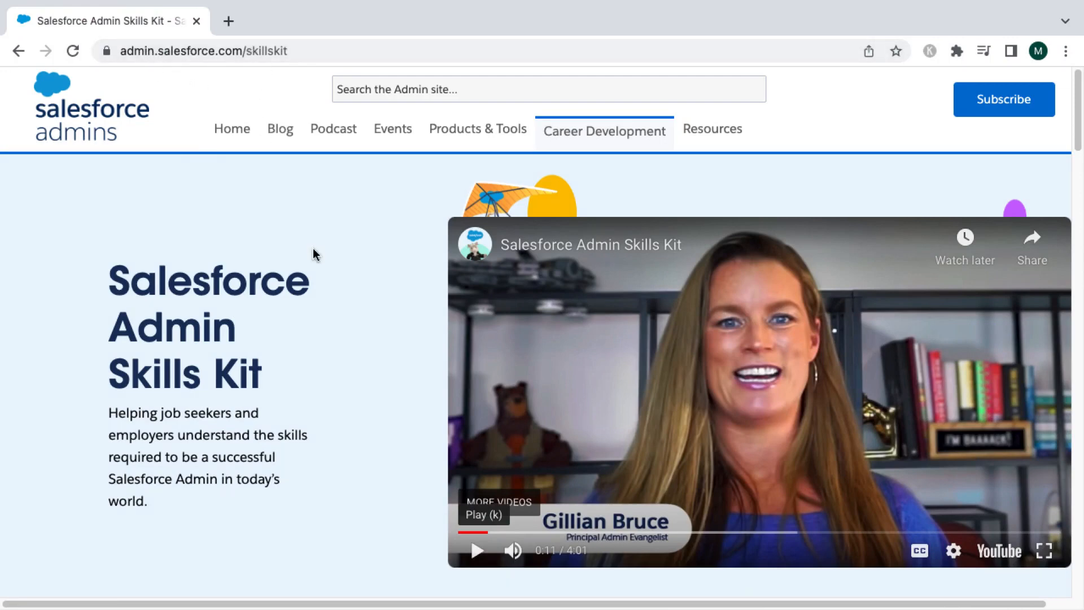
mouse_move(602, 400)
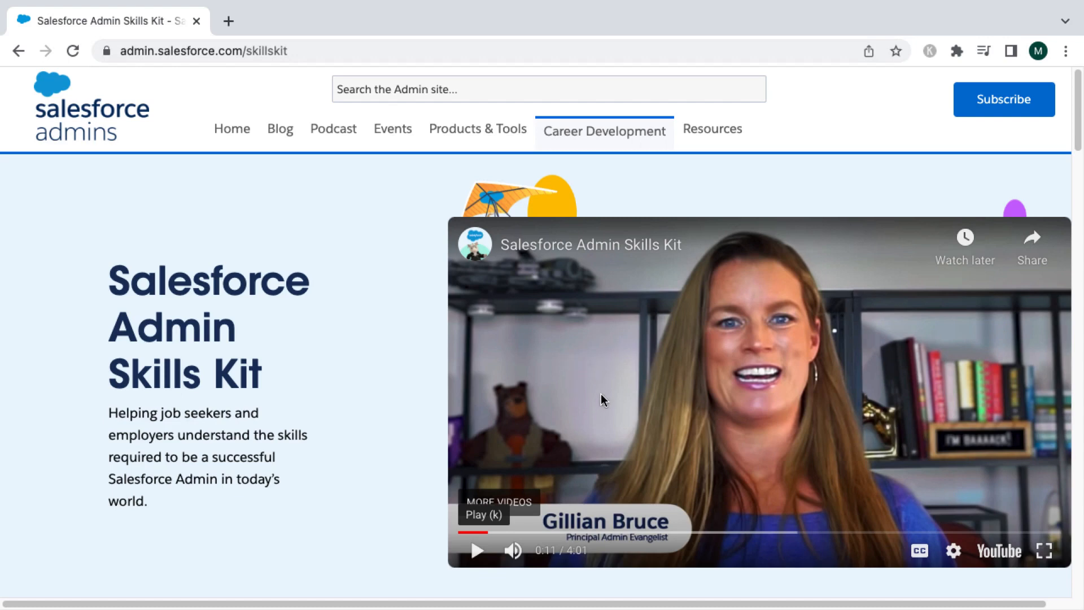
mouse_move(560, 393)
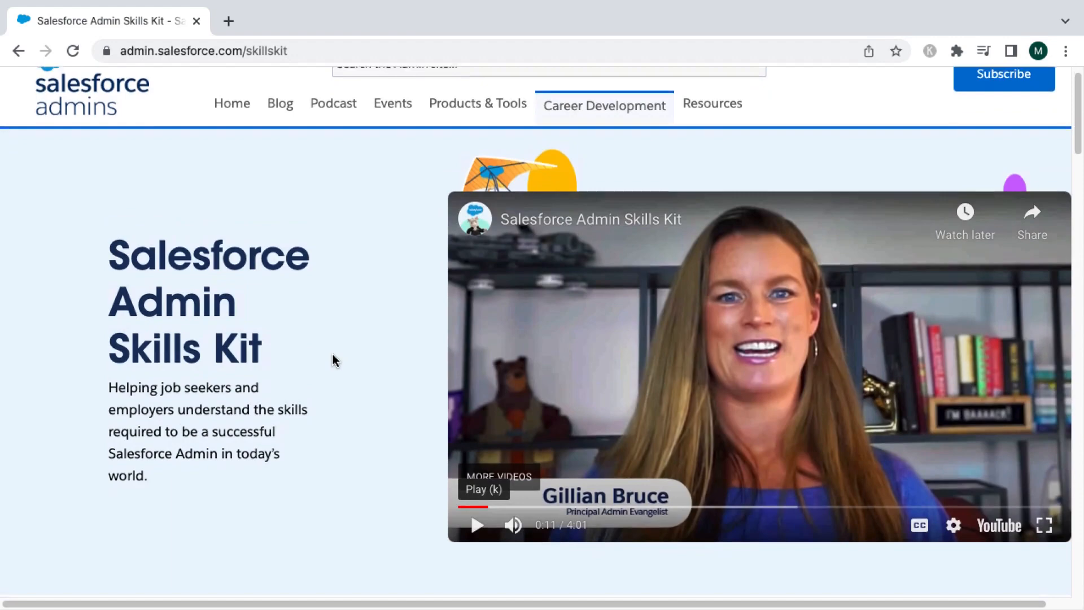
- Scroll past Blueprint for Success to the skill cards from Communication through Designer's Mindset
scroll("down", 3)
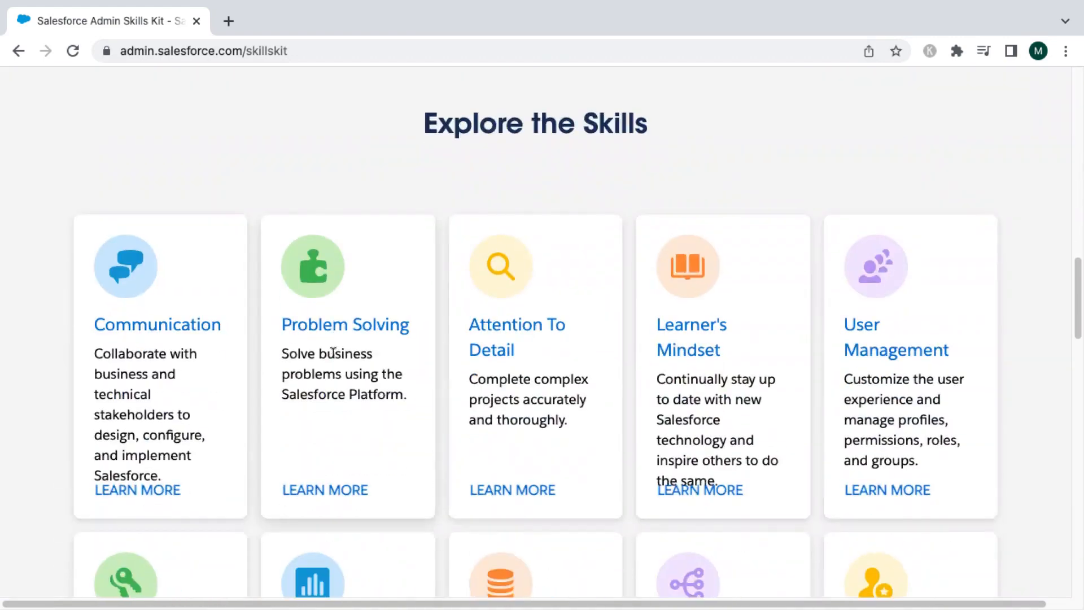
mouse_move(249, 212)
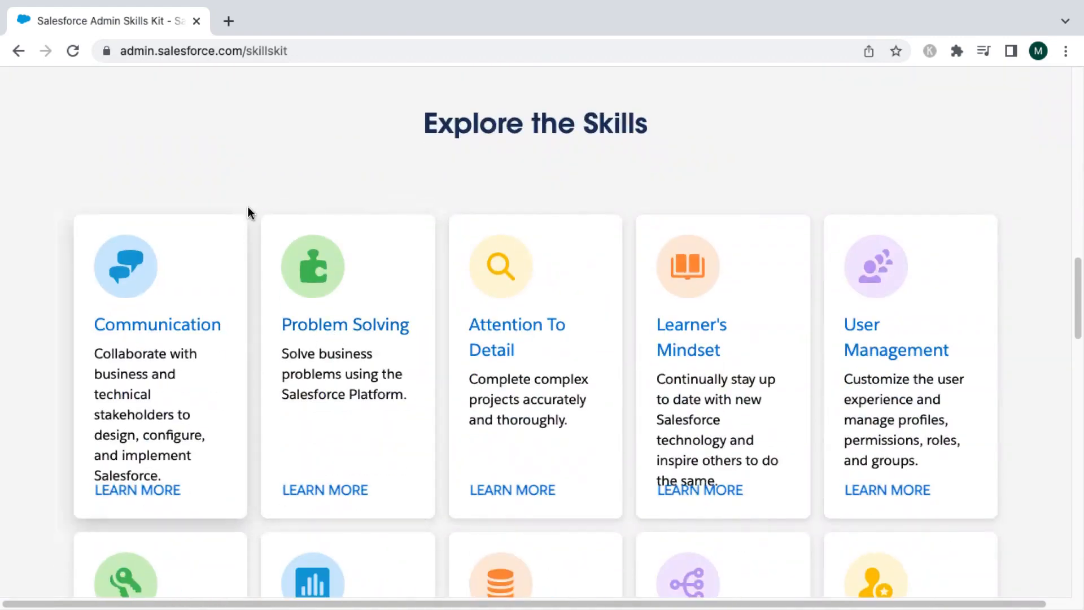
scroll("down", 3)
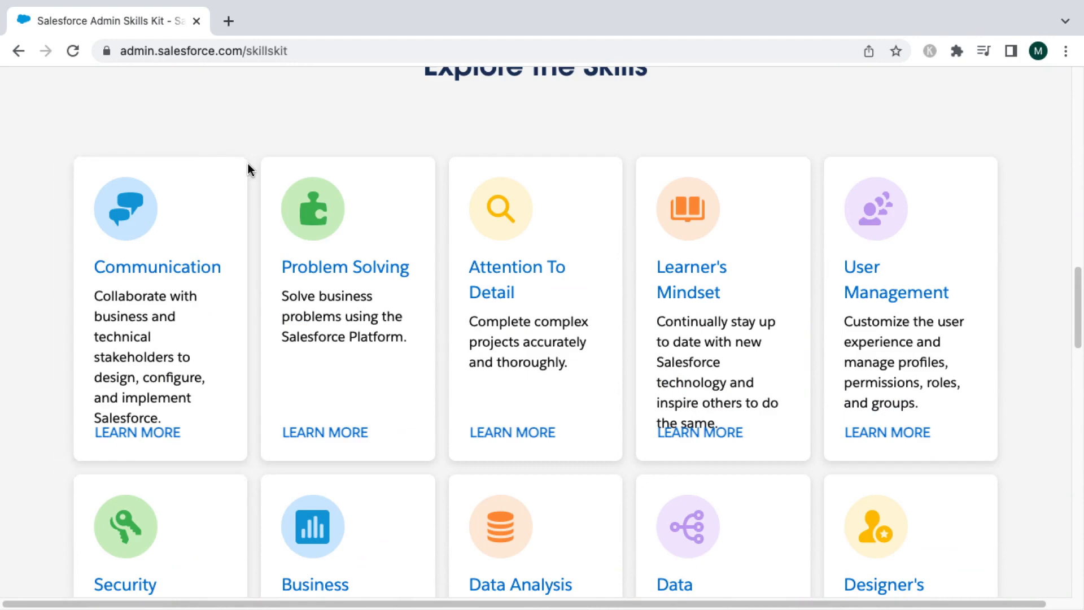
mouse_move(263, 199)
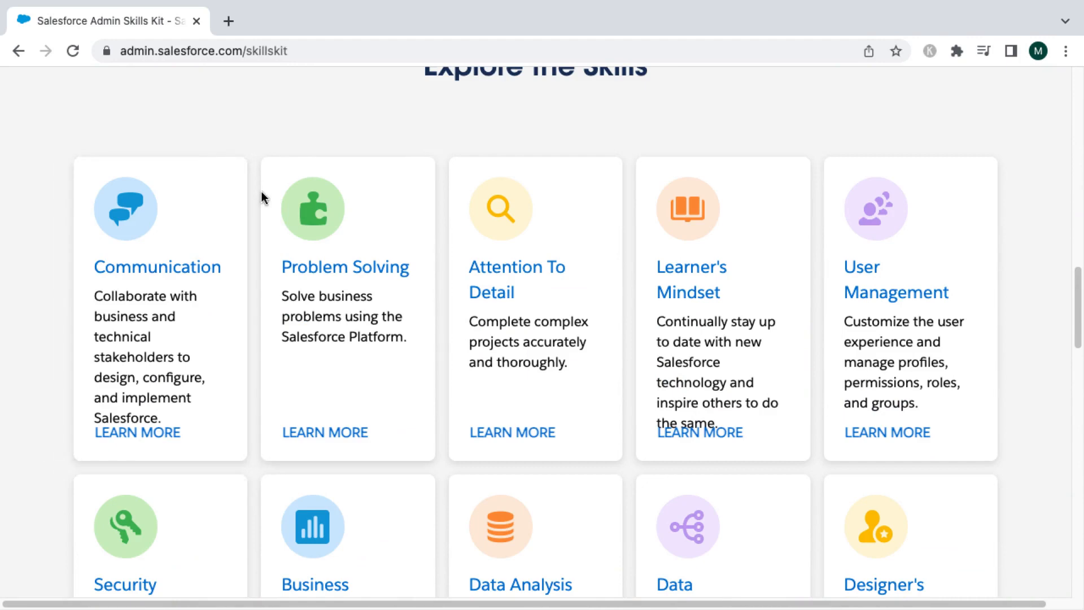
scroll("up", 3)
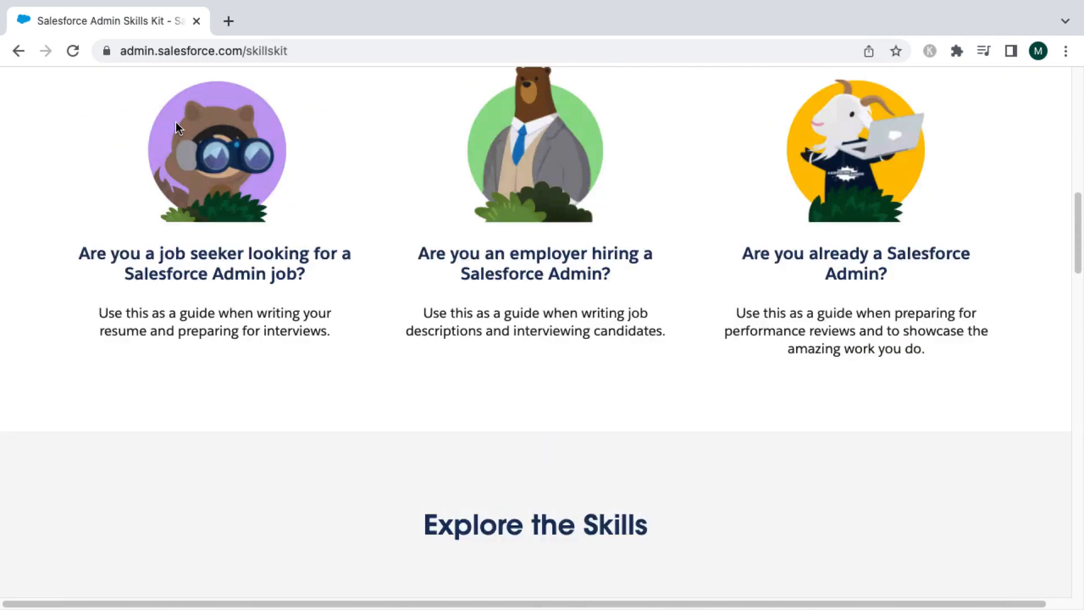
scroll("up", 3)
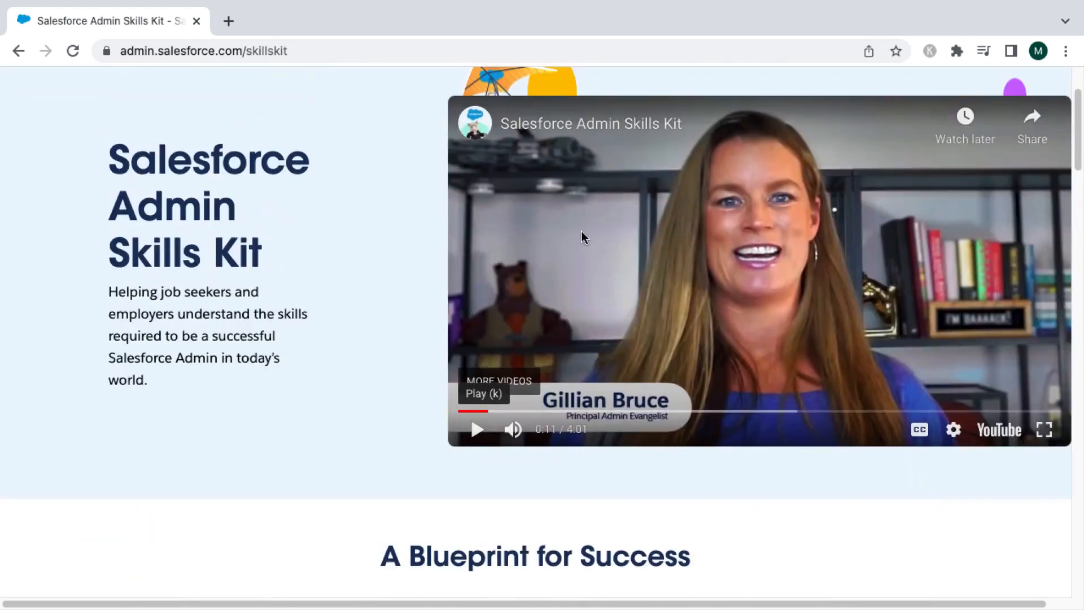
scroll("down", 3)
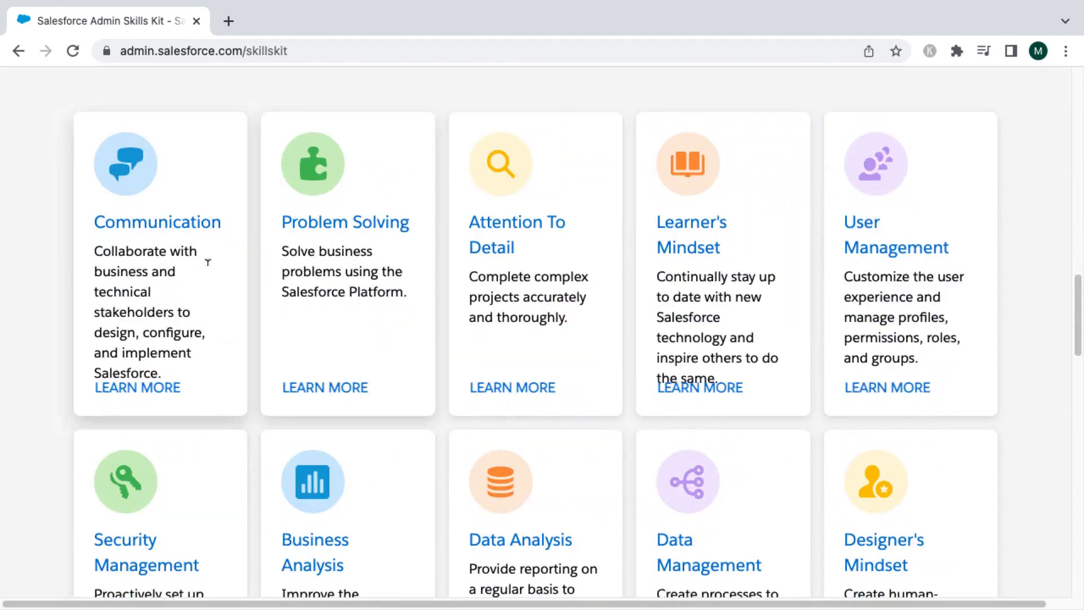
mouse_move(52, 286)
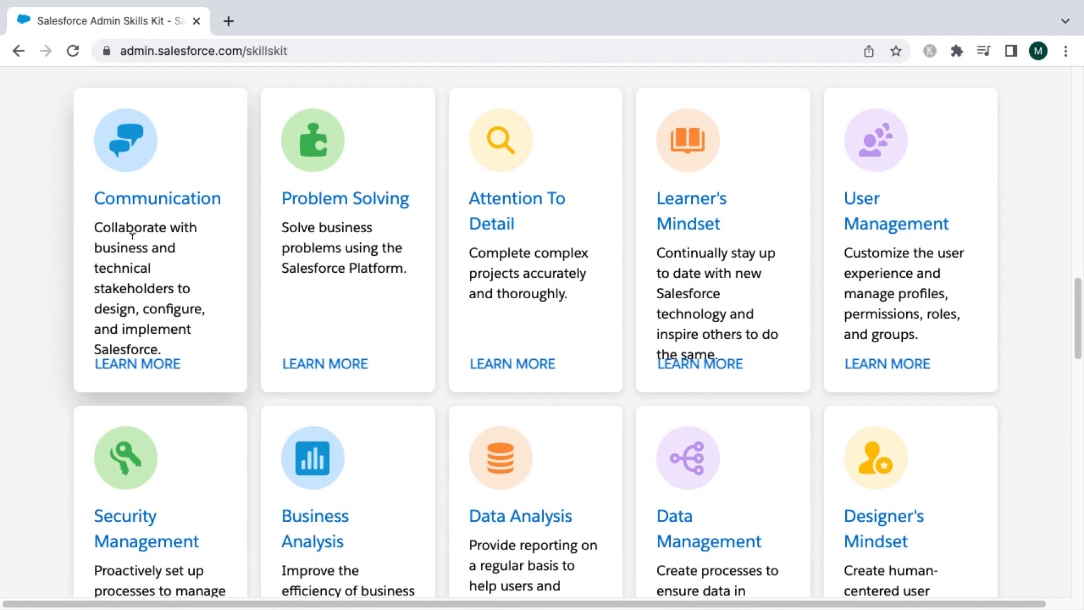
mouse_move(79, 252)
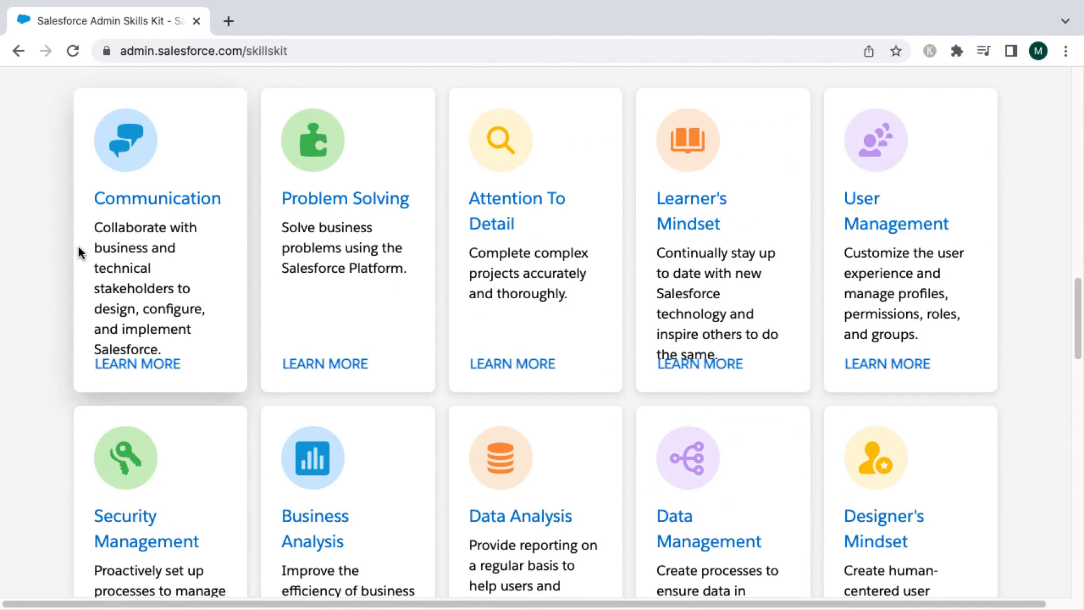
mouse_move(85, 199)
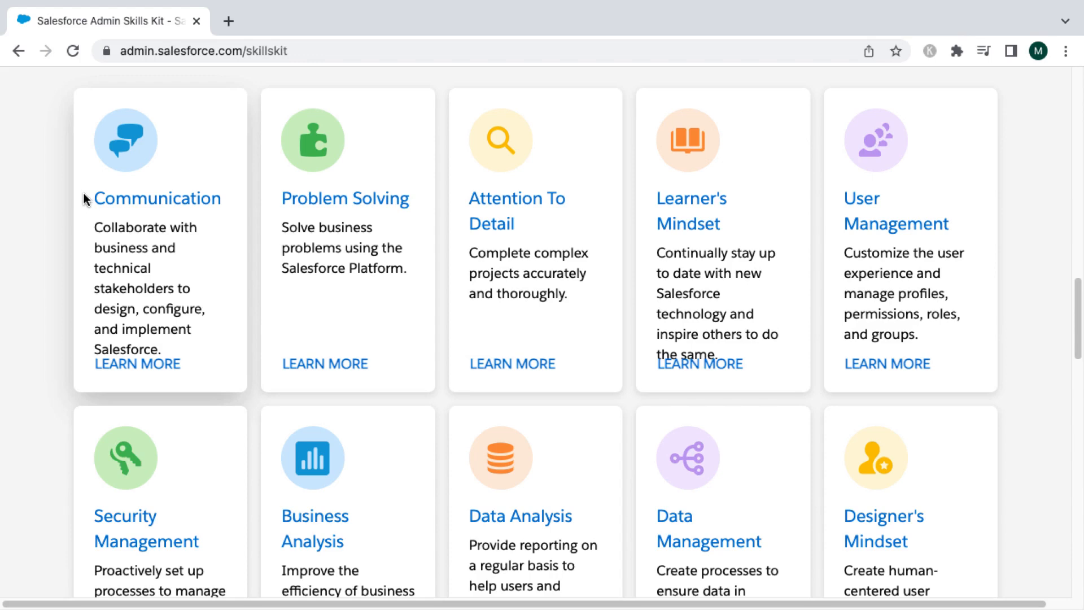
mouse_move(110, 233)
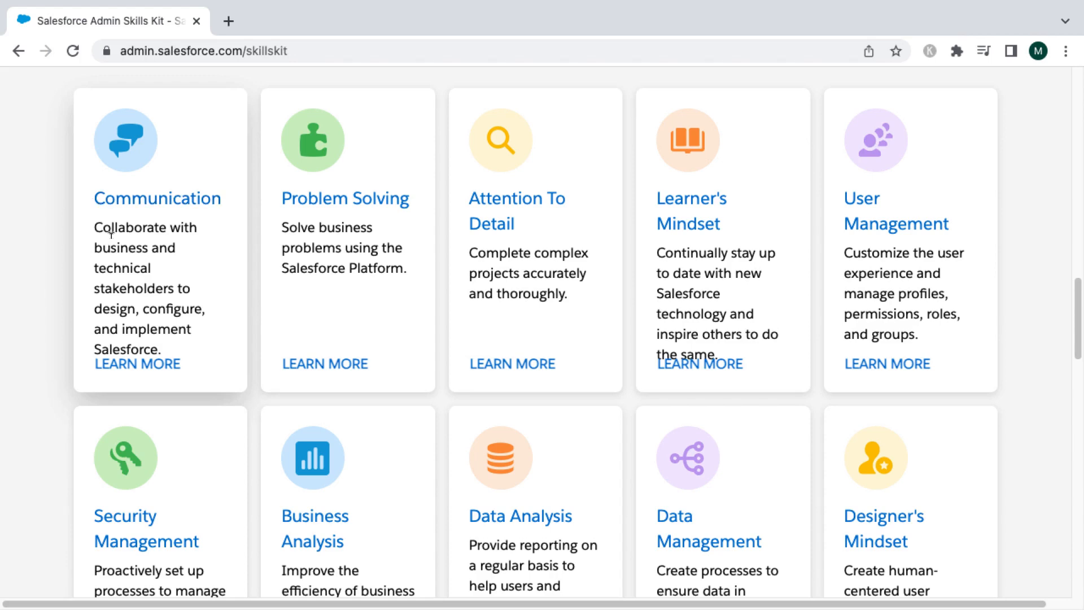
scroll("down", 3)
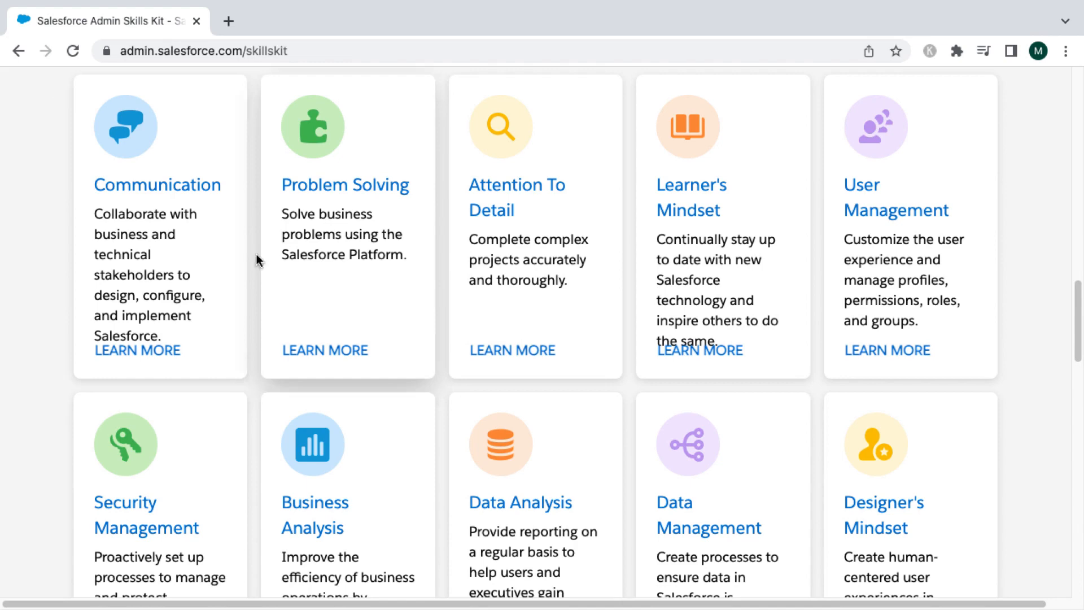
mouse_move(201, 236)
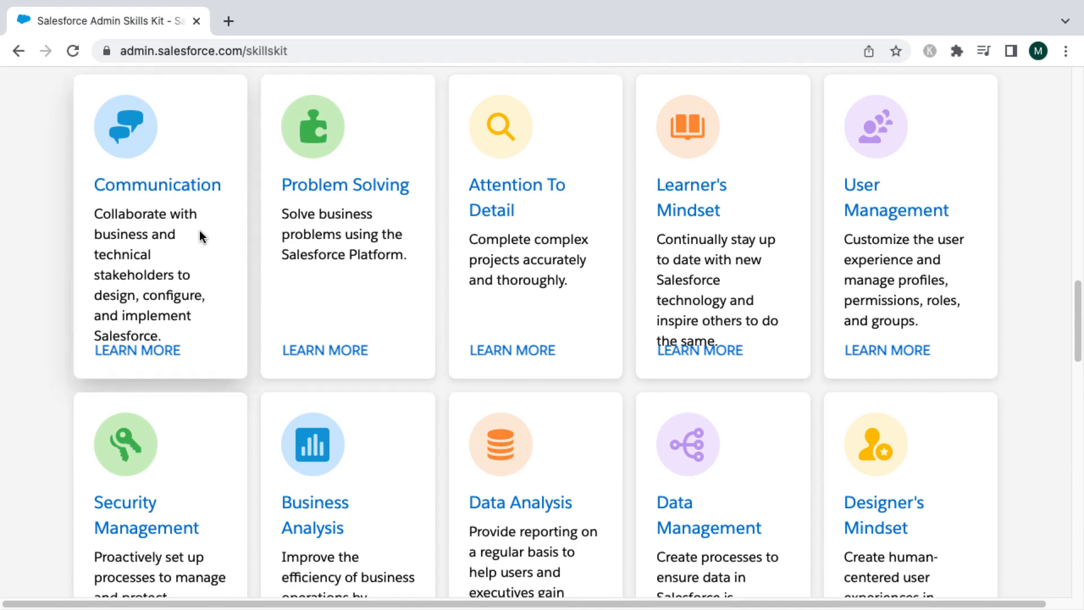
mouse_move(553, 227)
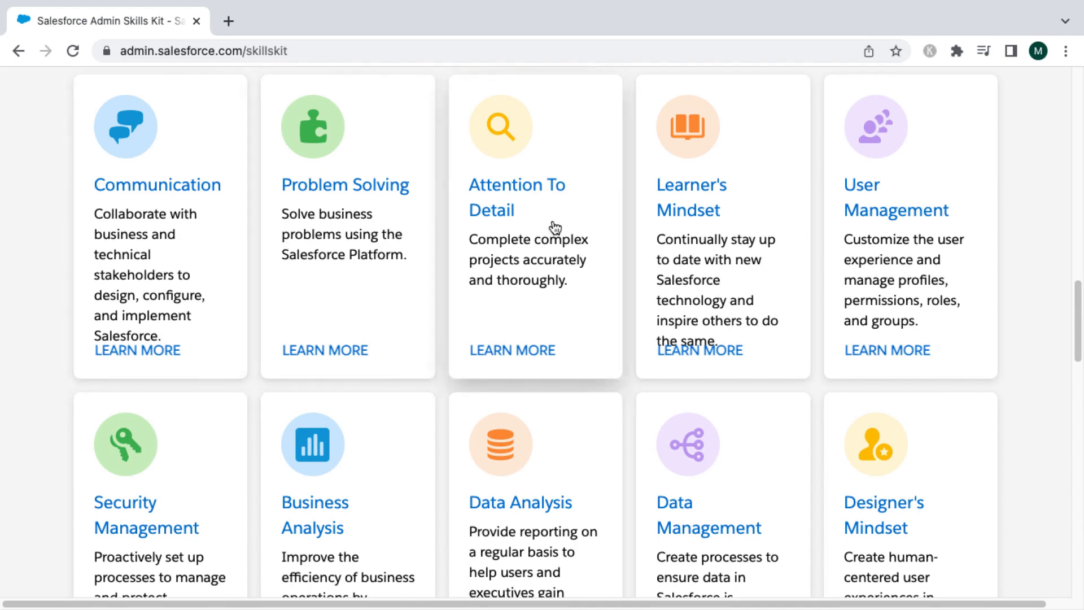
mouse_move(899, 236)
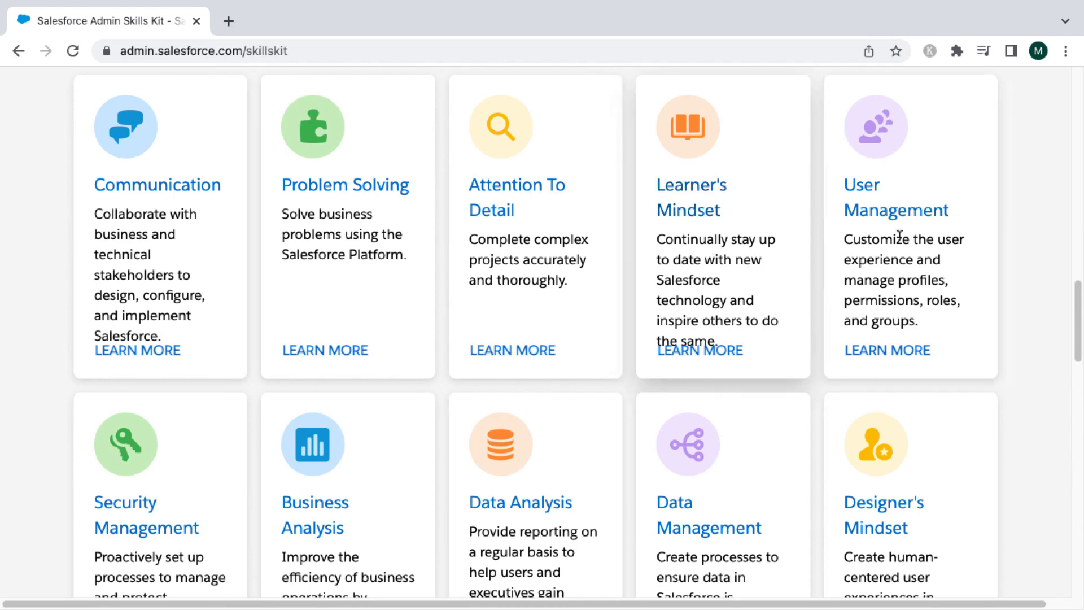
scroll("down", 3)
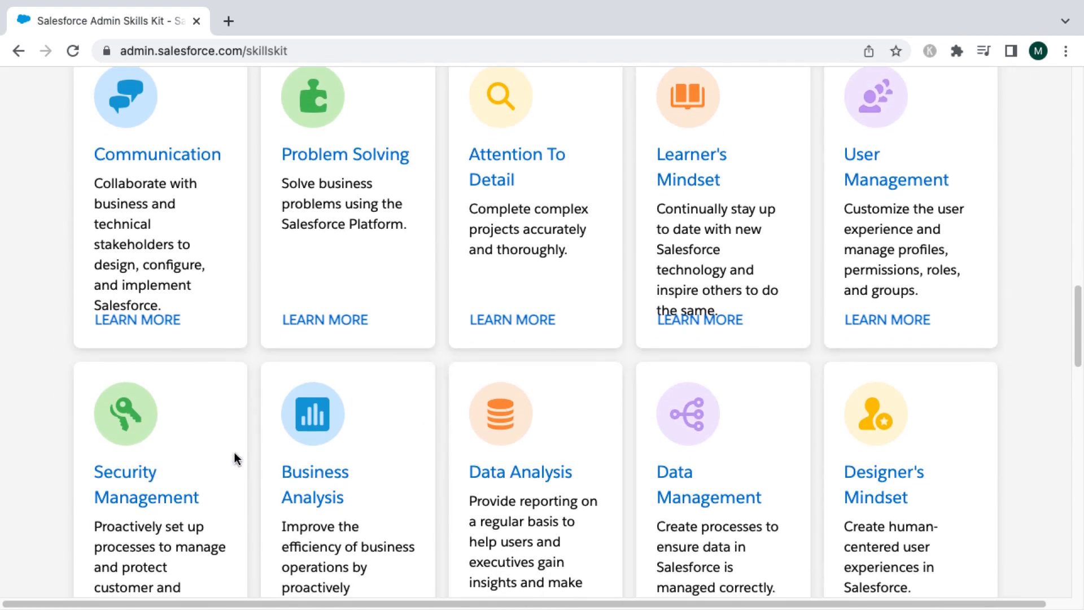
scroll("down", 3)
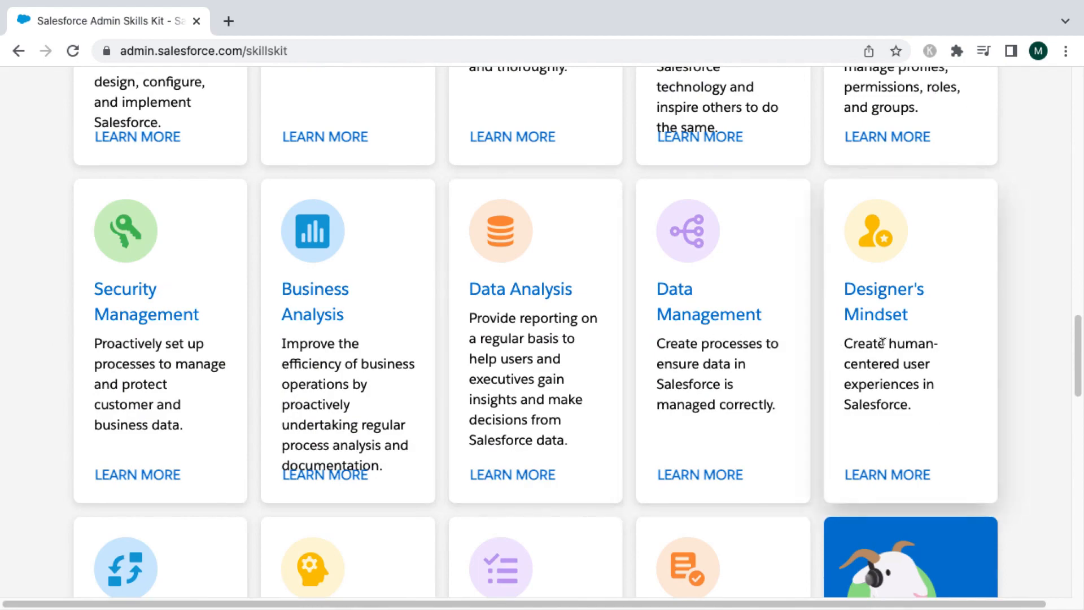
scroll("down", 3)
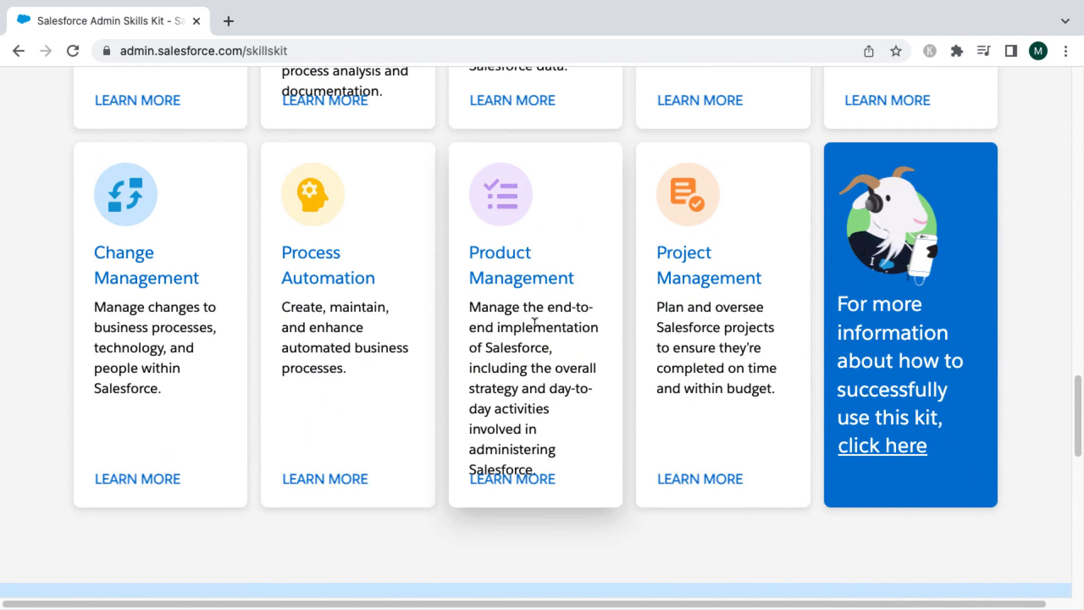
mouse_move(709, 330)
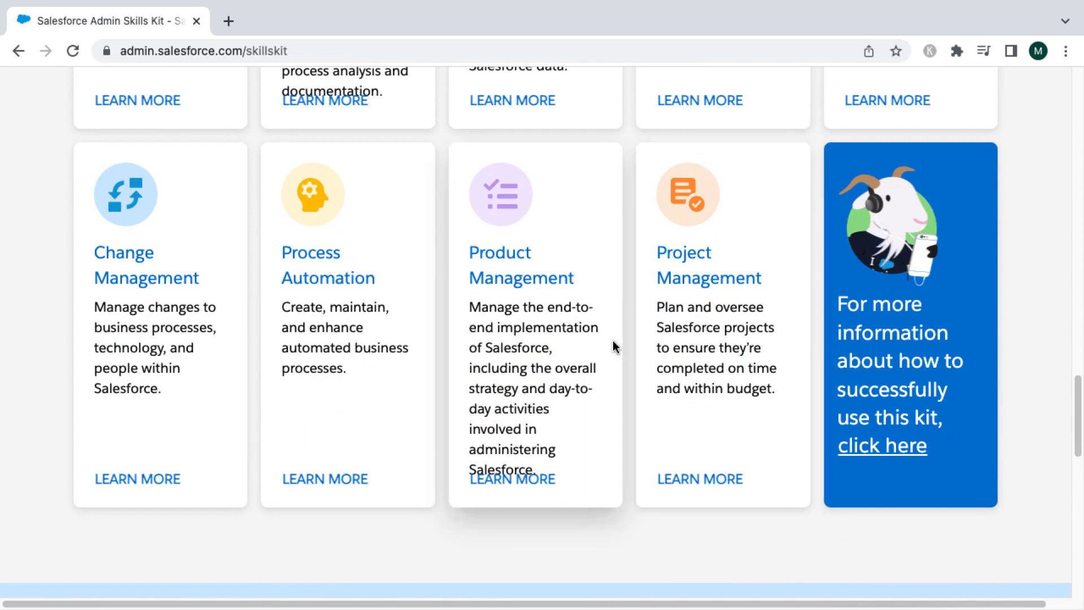
scroll("up", 3)
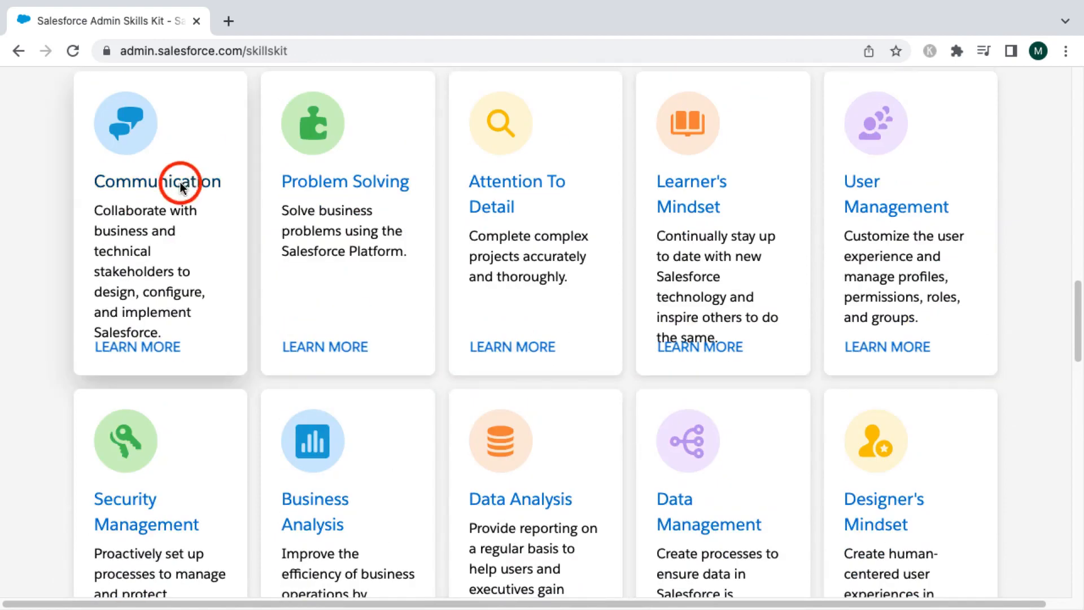
- View the Communication skill's resume examples for job seekers, then its employer job-description examples
left_click(136, 346)
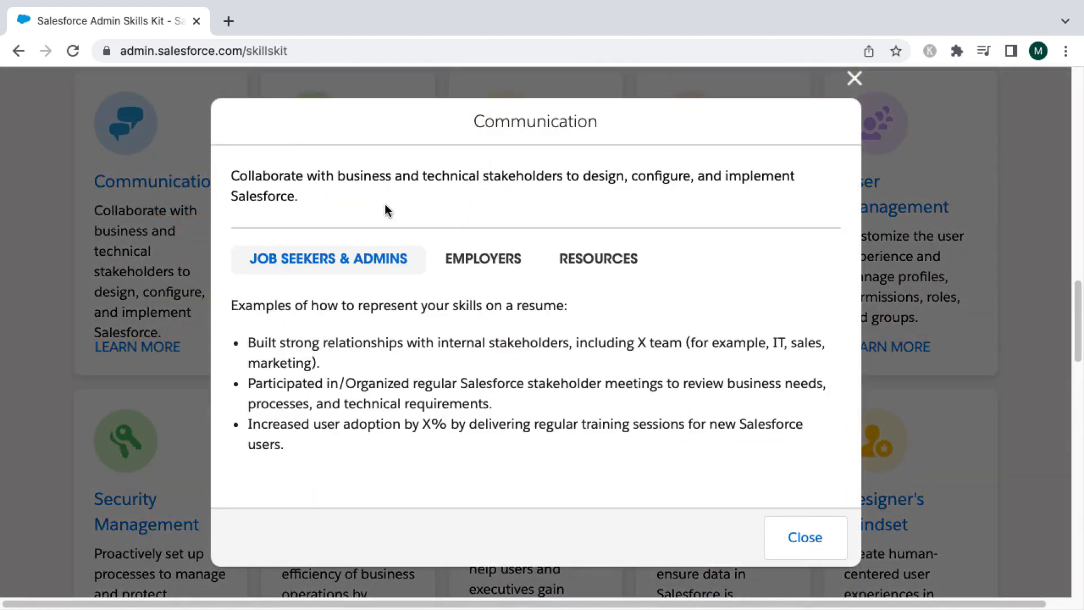
mouse_move(566, 362)
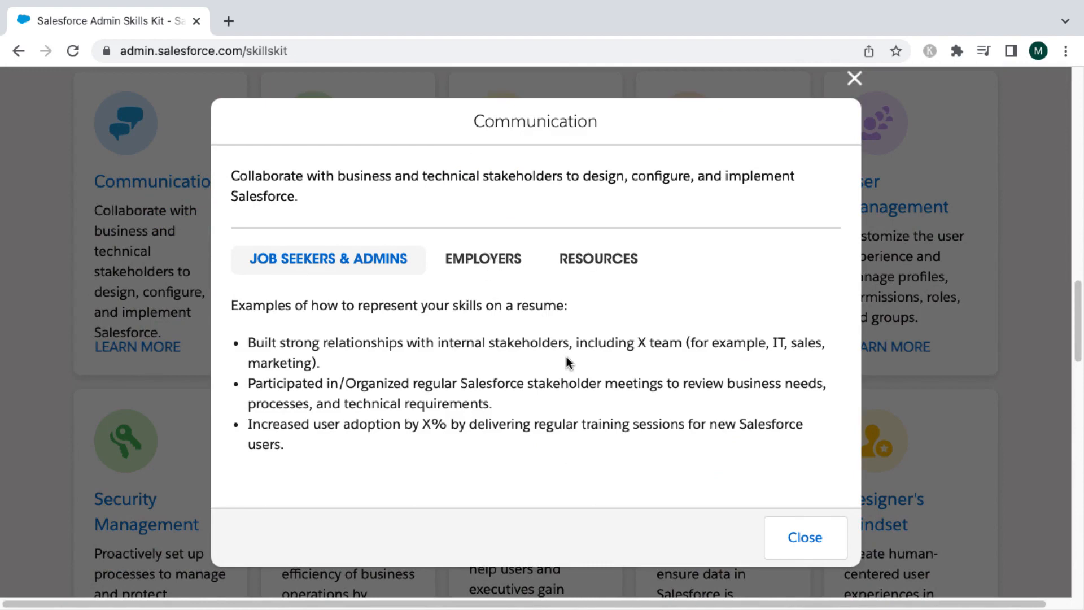
mouse_move(329, 268)
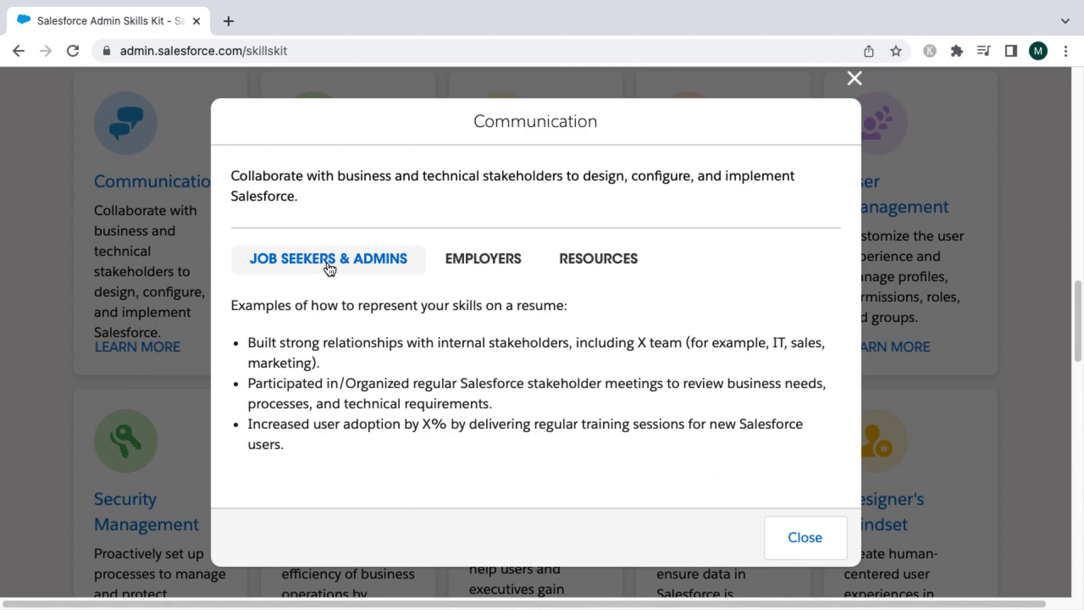
mouse_move(290, 445)
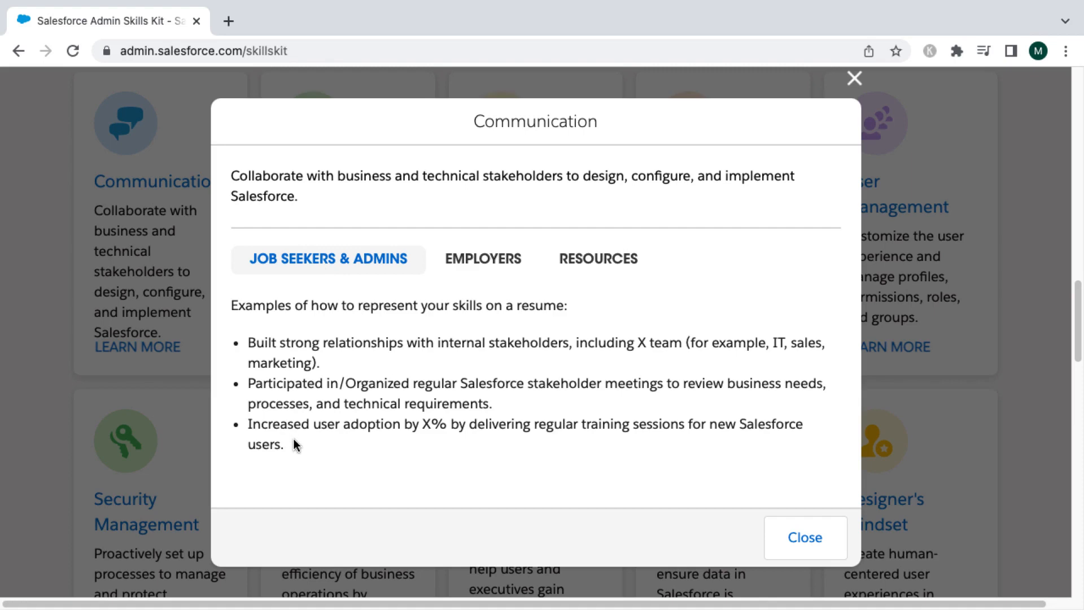
mouse_move(371, 377)
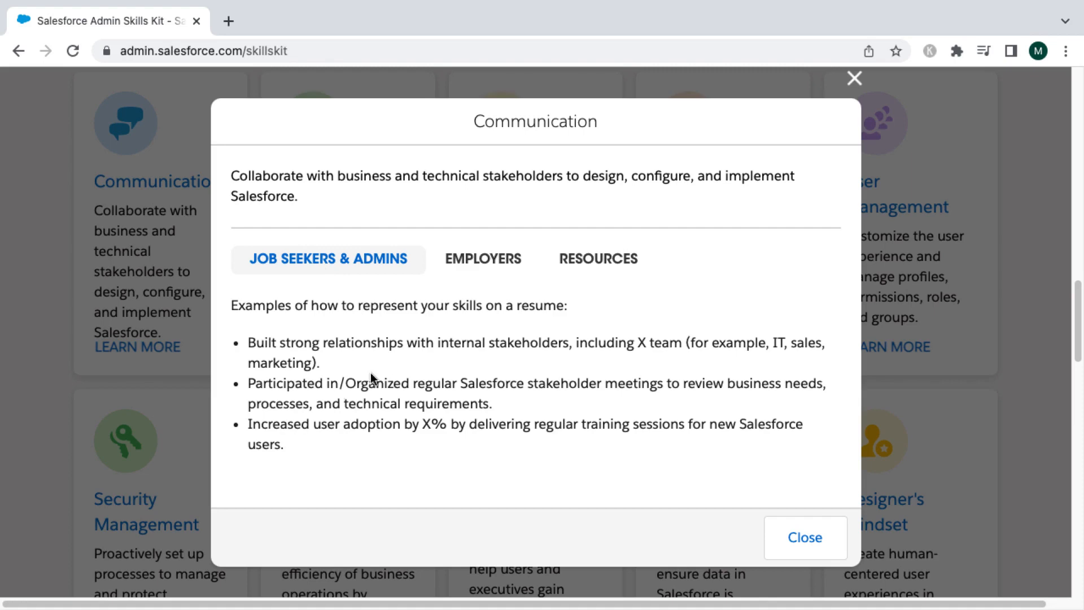
mouse_move(343, 440)
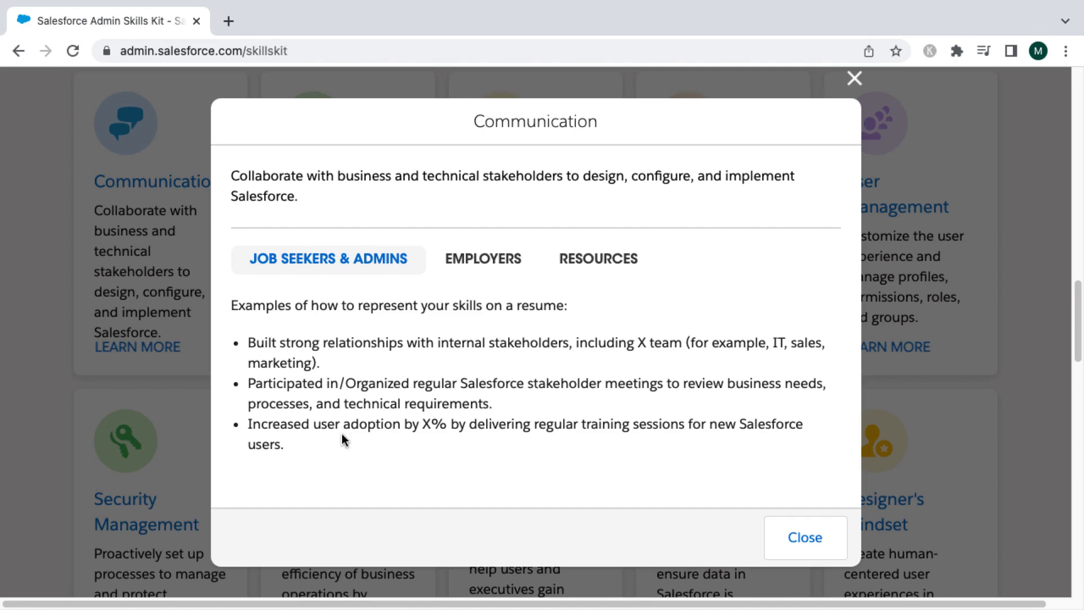
mouse_move(359, 339)
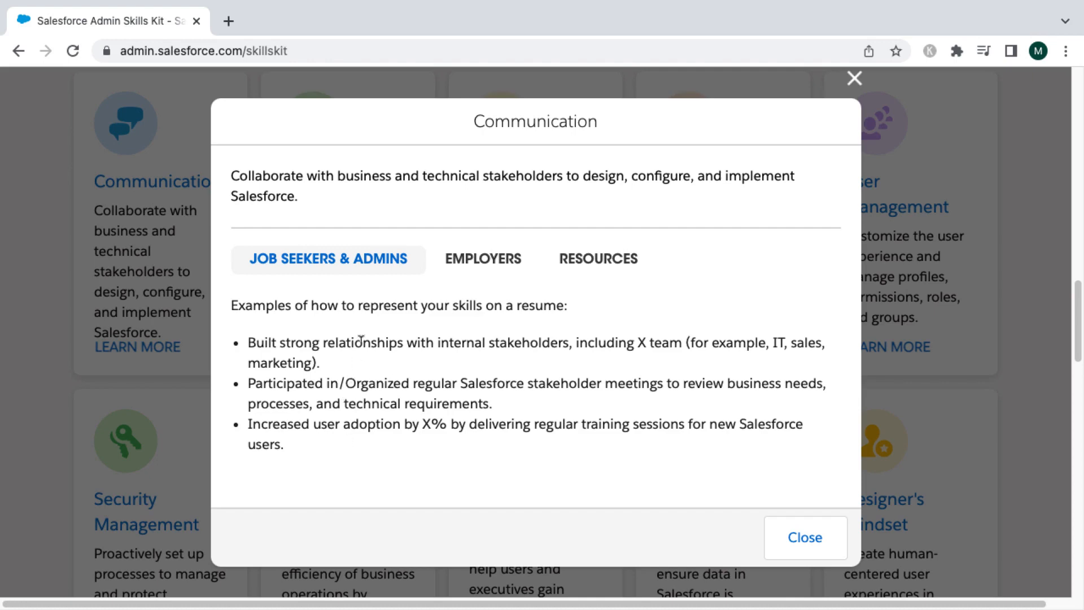
left_click(483, 258)
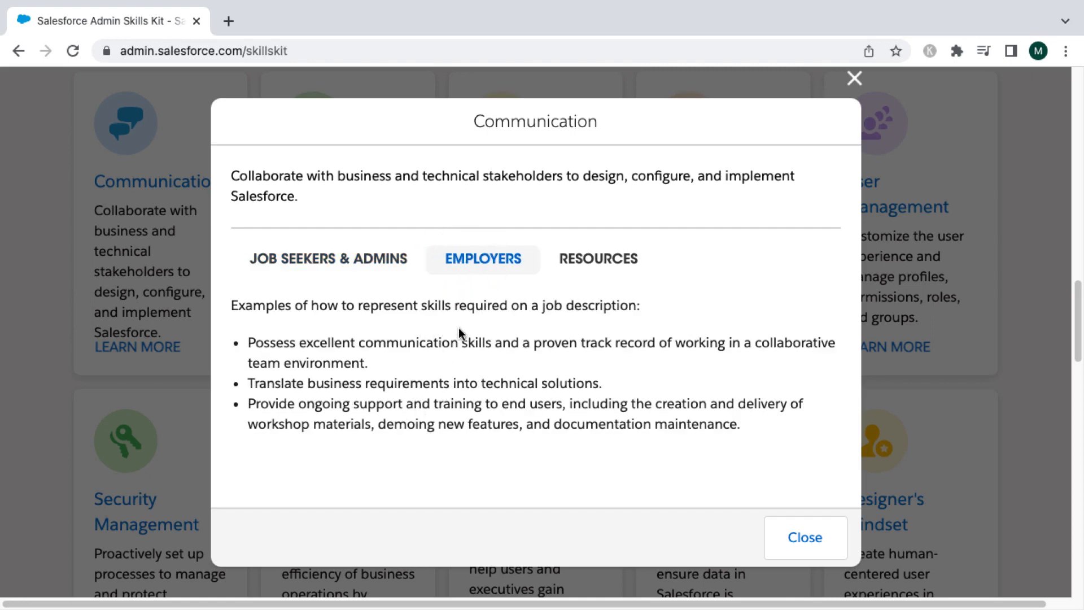
mouse_move(756, 429)
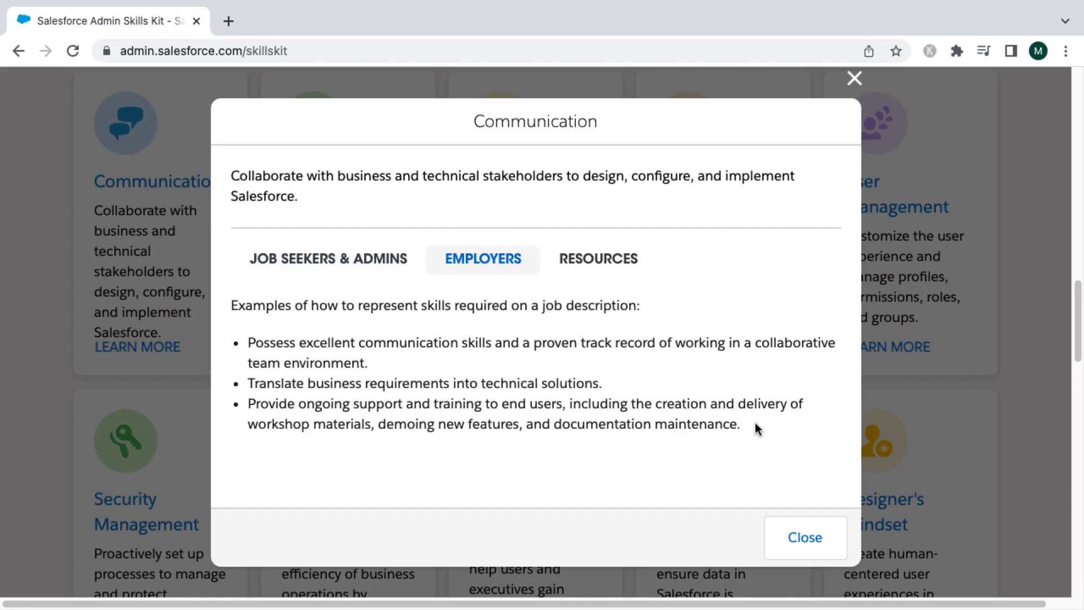
mouse_move(588, 276)
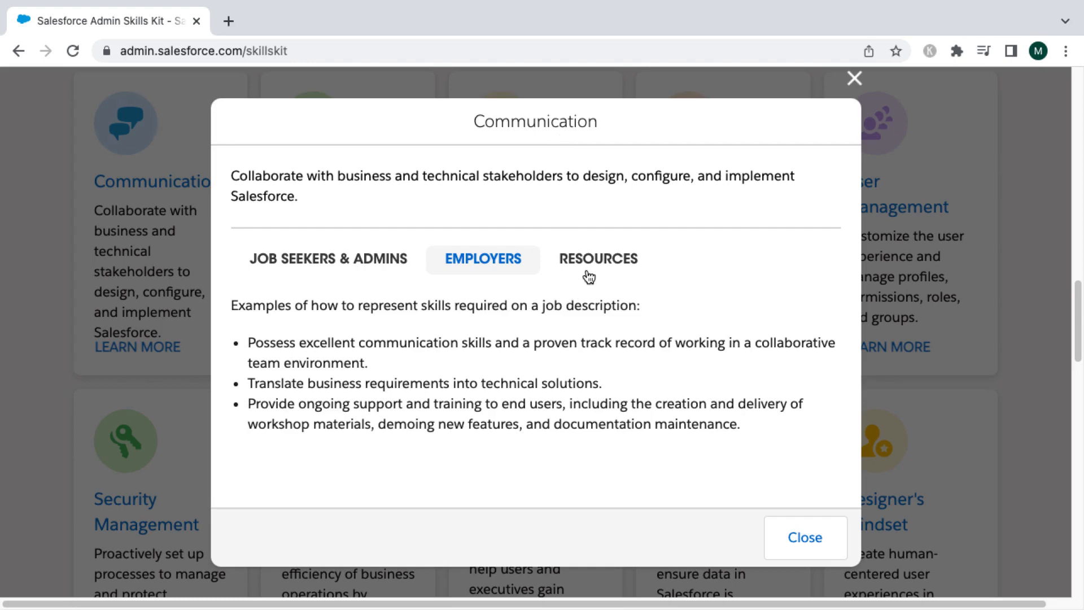
- Review the Communication learning resources, then close the pop-up to return to the skill cards
left_click(598, 259)
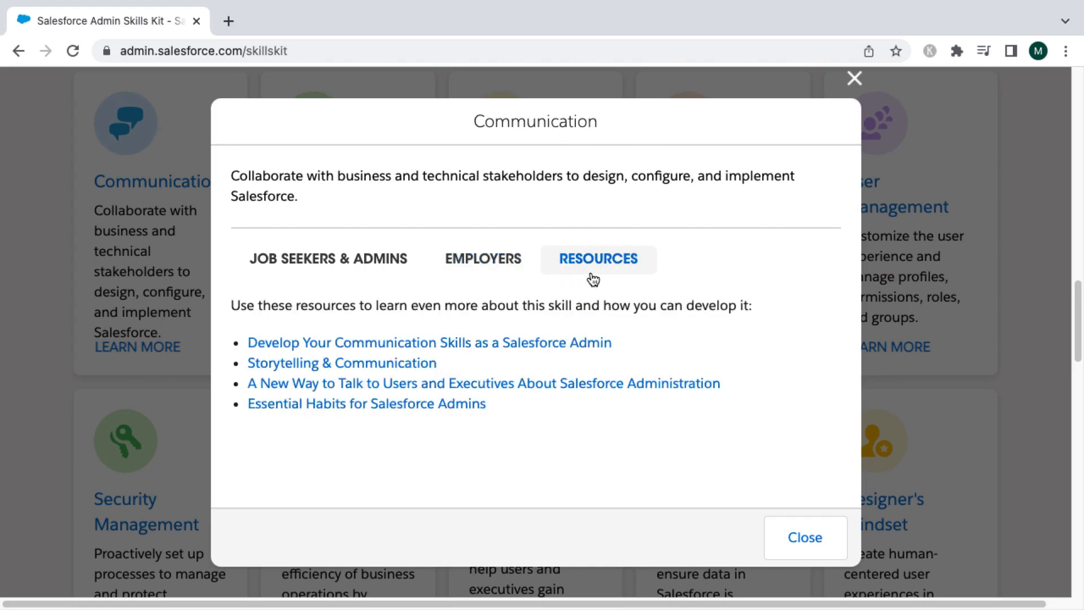
mouse_move(597, 260)
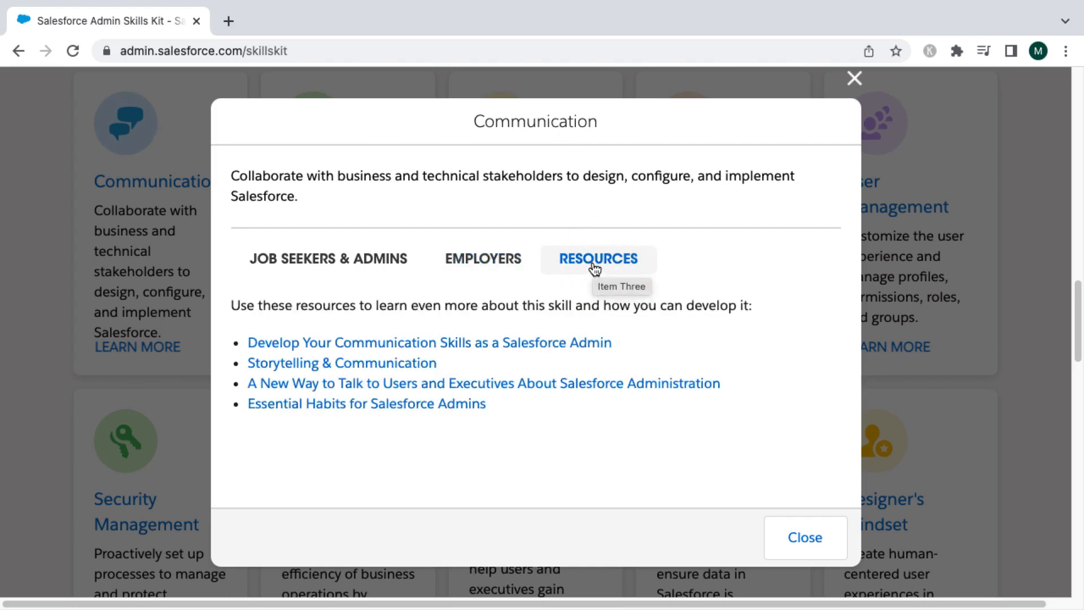
mouse_move(469, 347)
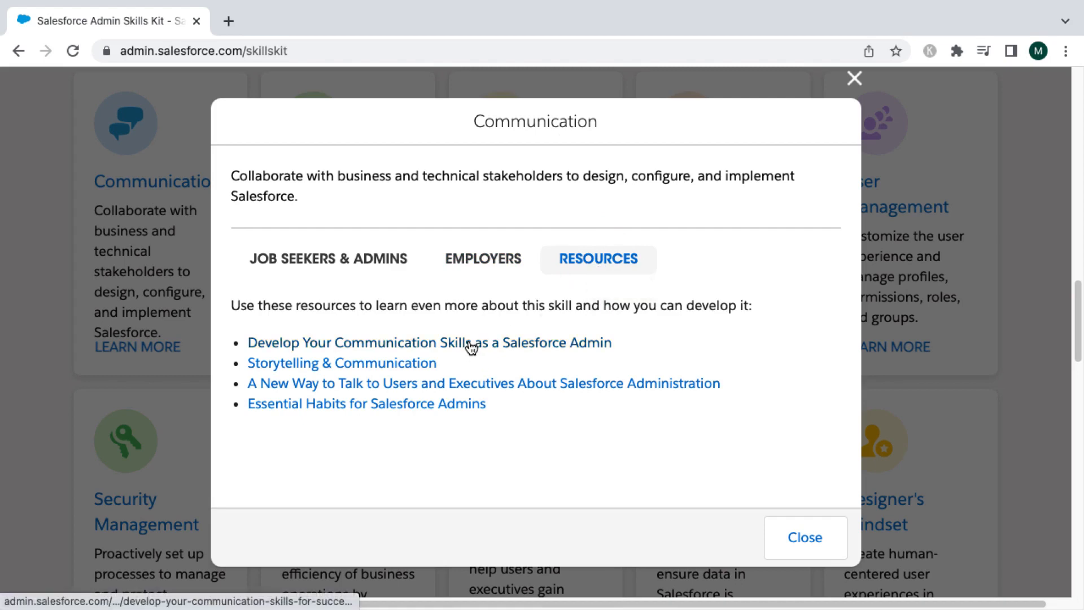
mouse_move(468, 383)
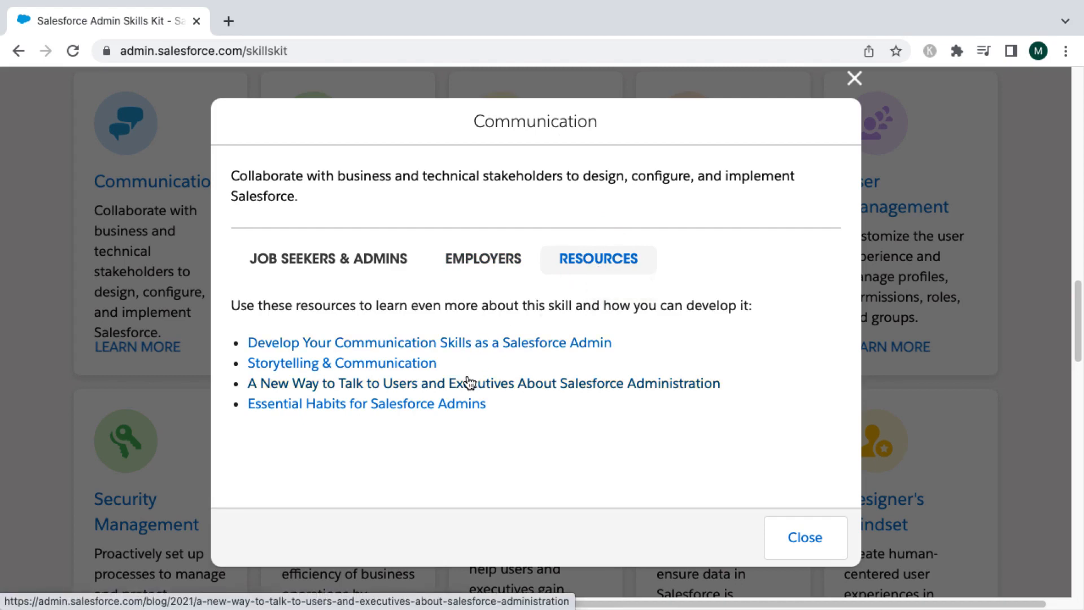
mouse_move(473, 387)
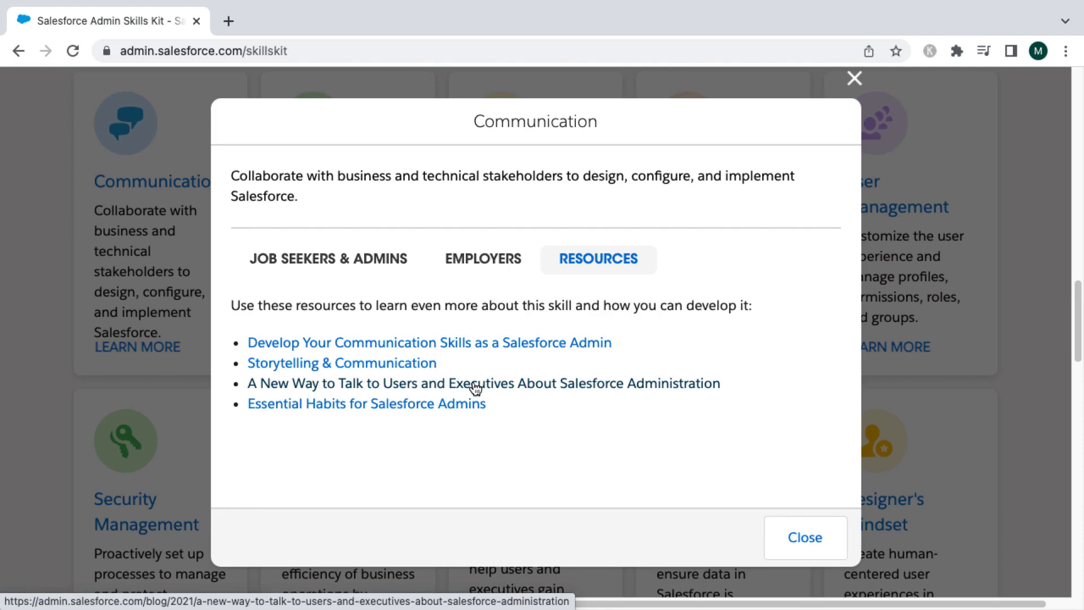
left_click(804, 538)
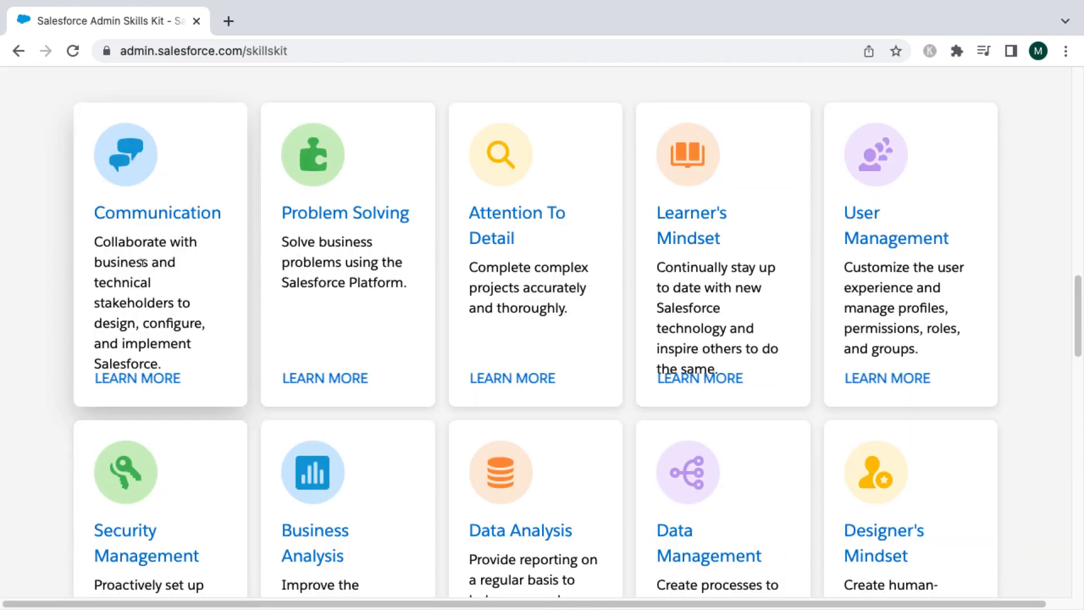